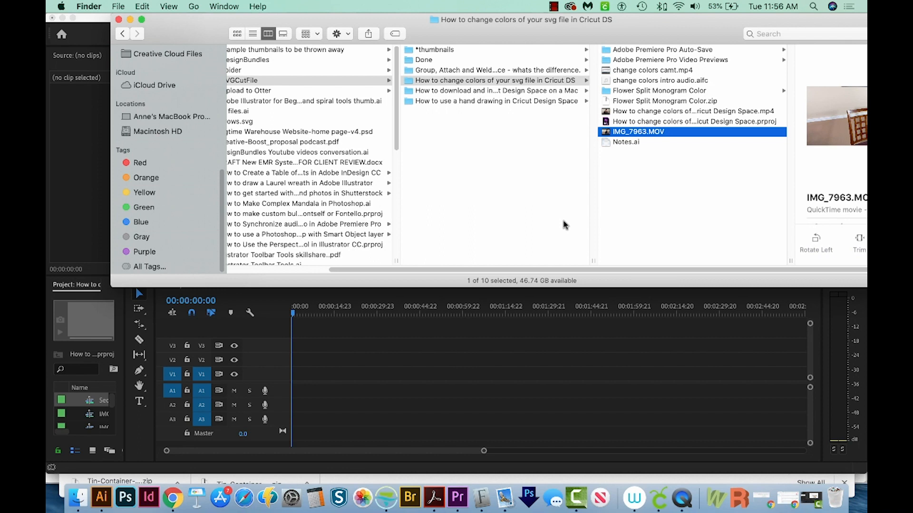
pyautogui.moveTo(675, 183)
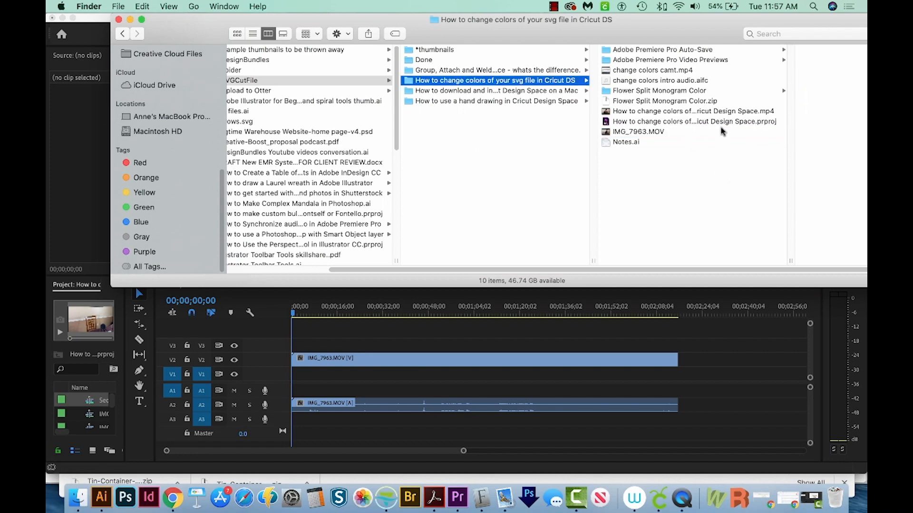
# - Place IMG_7963.MOV and 'change colors intro audio.aifc' from Finder onto the timeline tracks
pyautogui.click(660, 80)
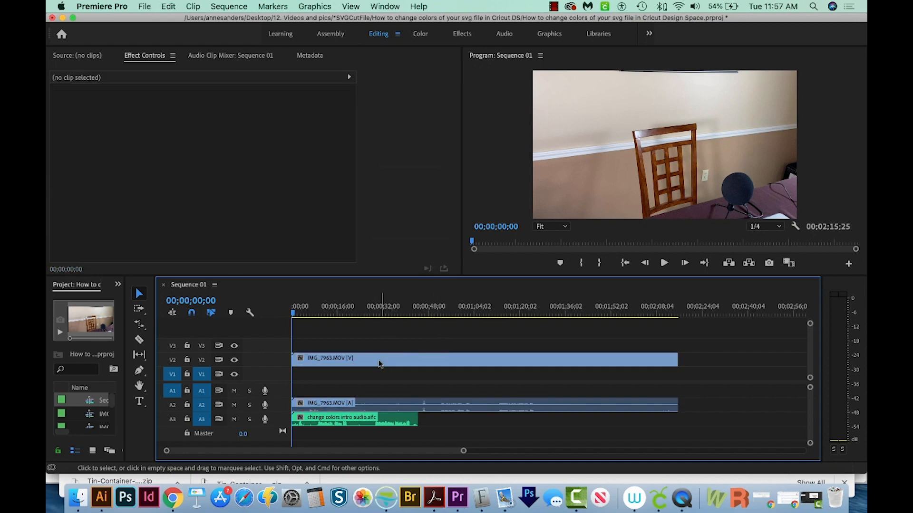
# - Select the IMG_7963.MOV clip and the intro audio clip together on the timeline
pyautogui.click(378, 358)
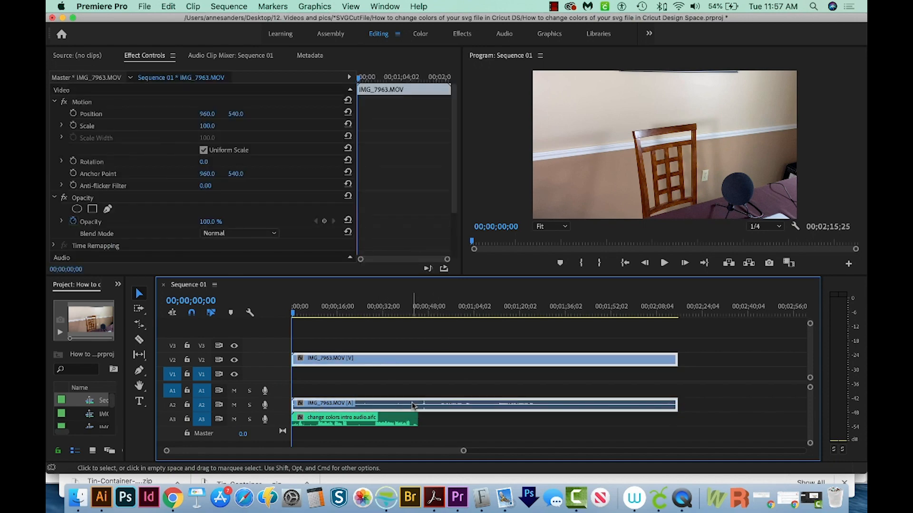
pyautogui.moveTo(395, 420)
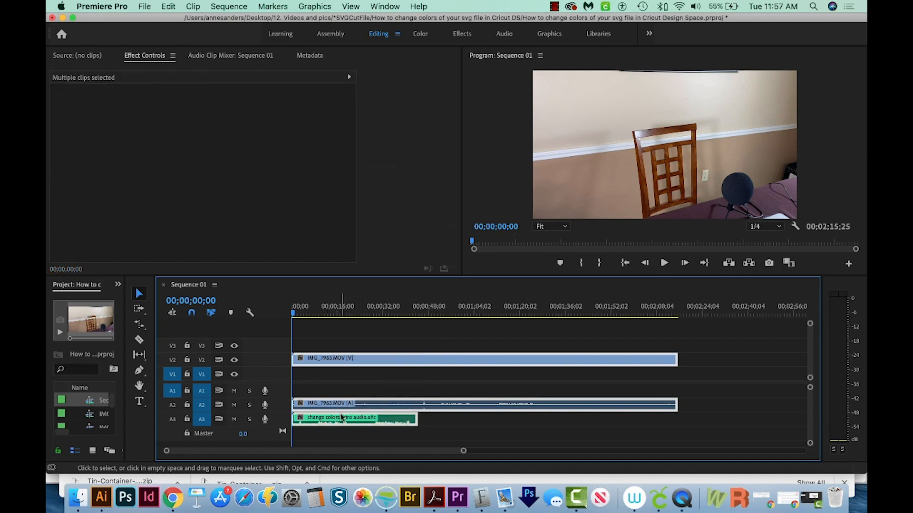
# - Synchronize the selected clips using Audio as the synchronize point
pyautogui.rightClick(341, 418)
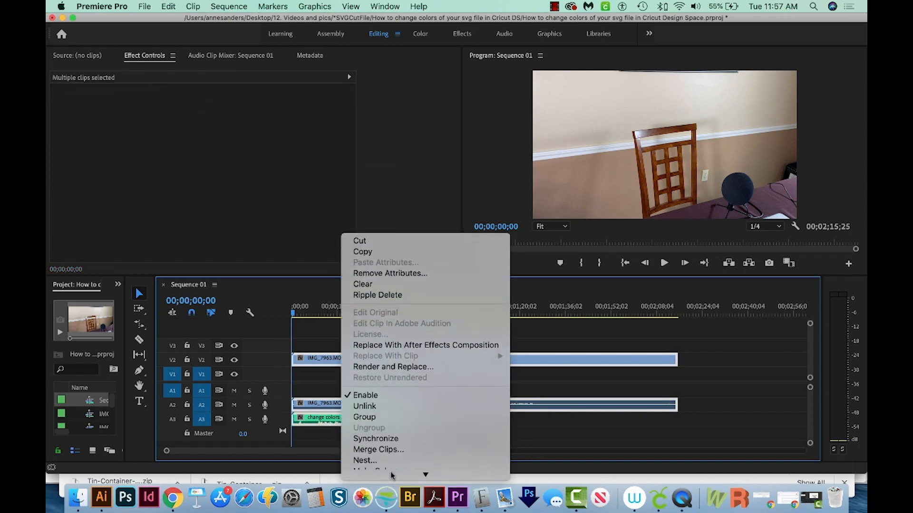
pyautogui.moveTo(376, 340)
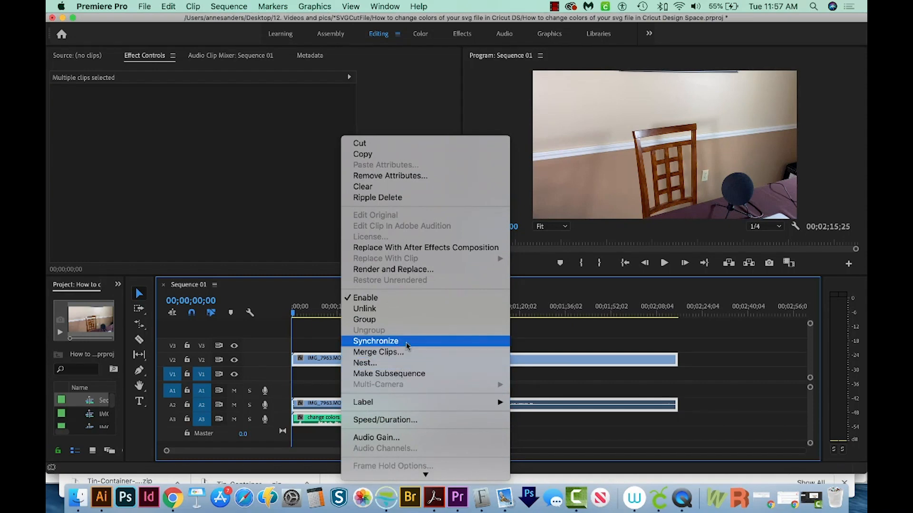
pyautogui.click(375, 342)
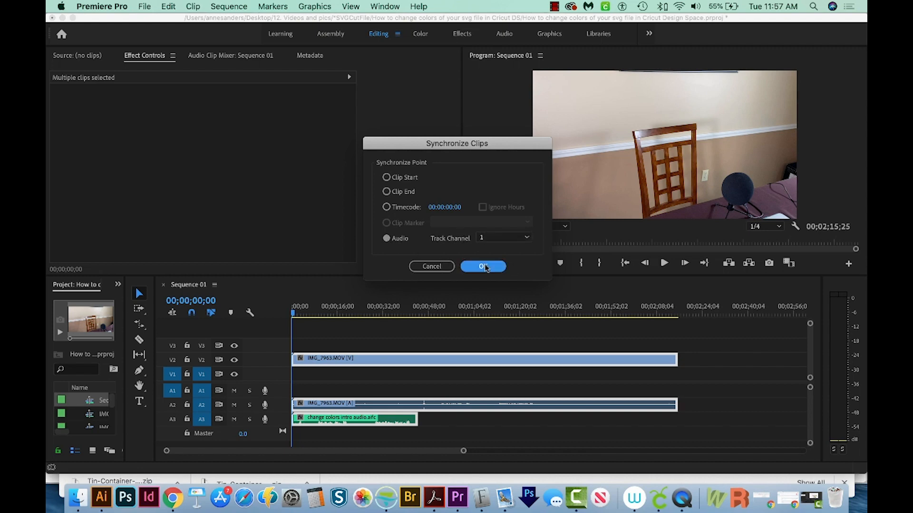
pyautogui.click(483, 266)
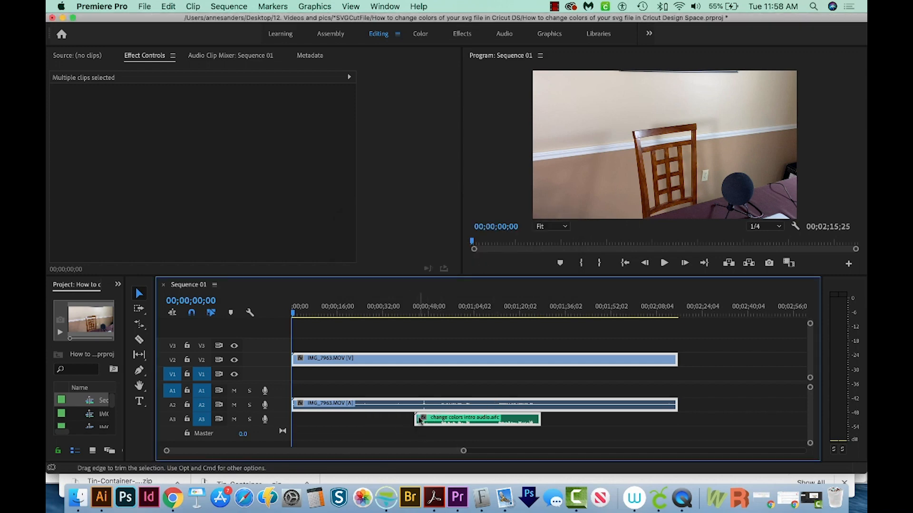
# - Move the playhead to about 00;00;52 and play the sequence to verify the sync
pyautogui.click(440, 313)
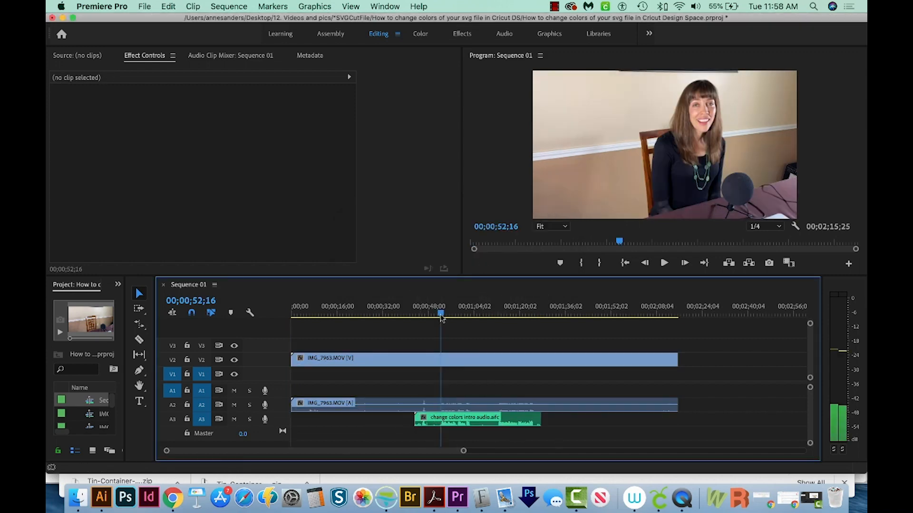
pyautogui.click(665, 262)
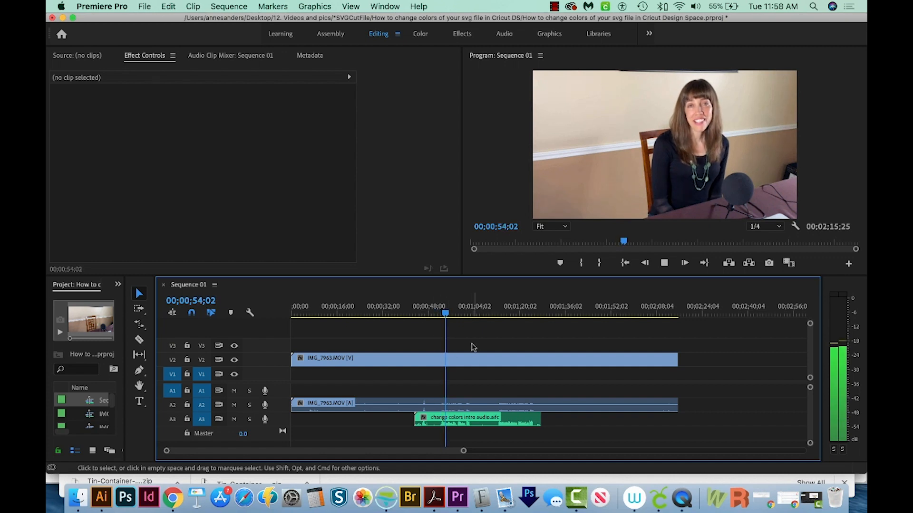